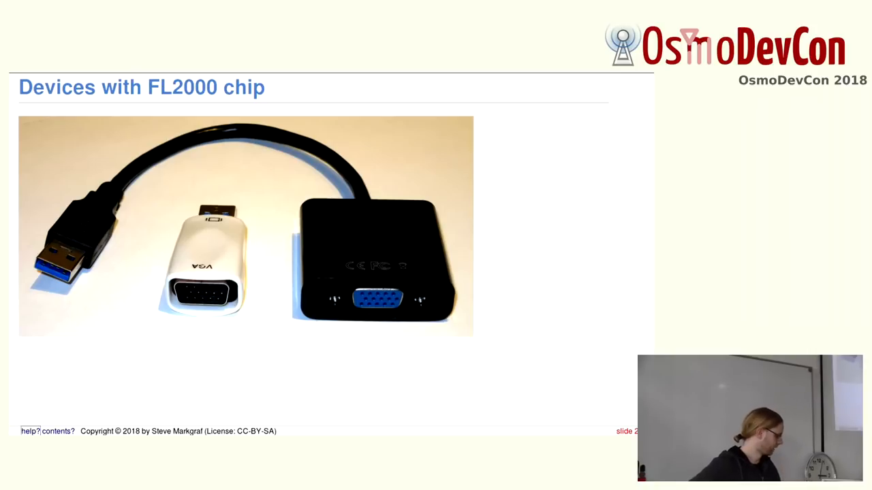
mouse_move(349, 229)
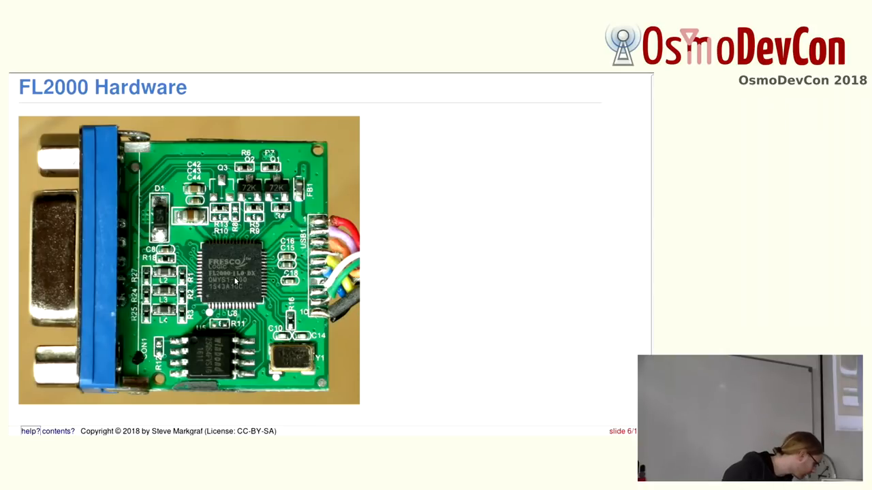
mouse_move(418, 275)
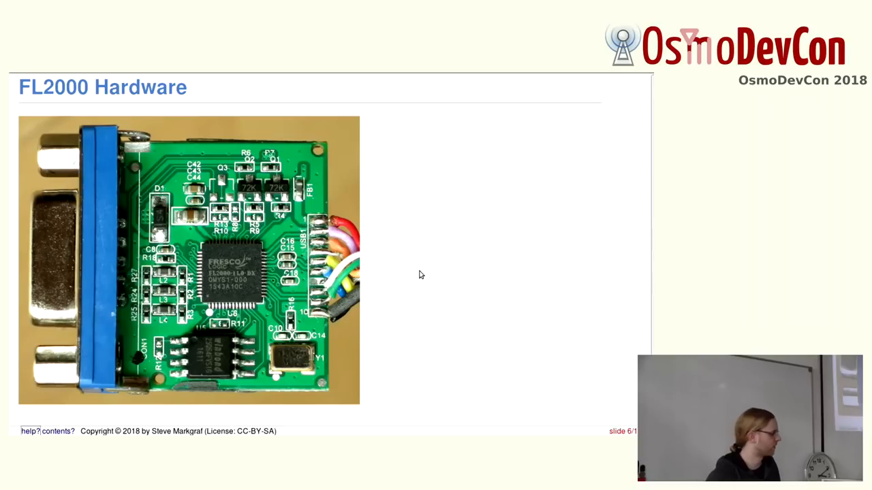
mouse_move(381, 272)
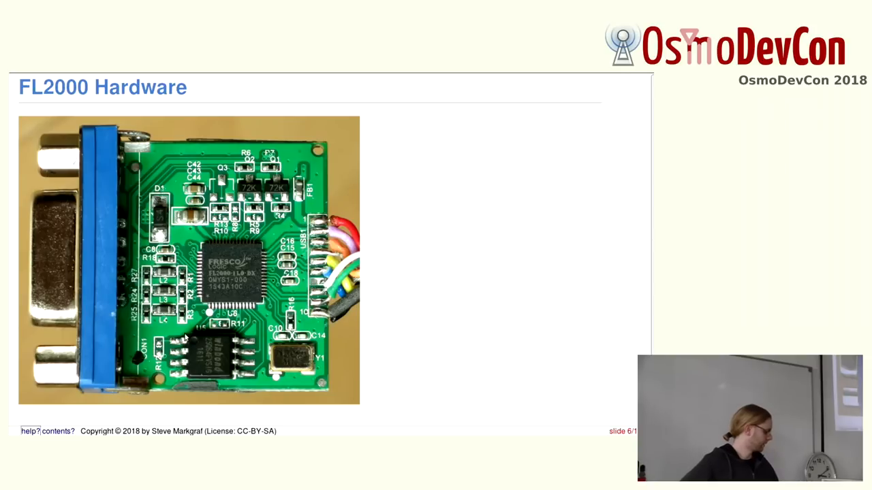
mouse_move(245, 386)
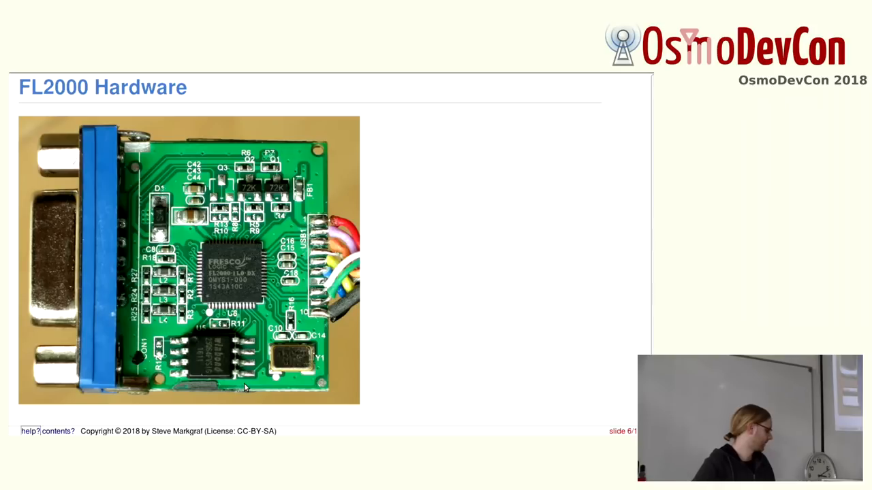
mouse_move(189, 364)
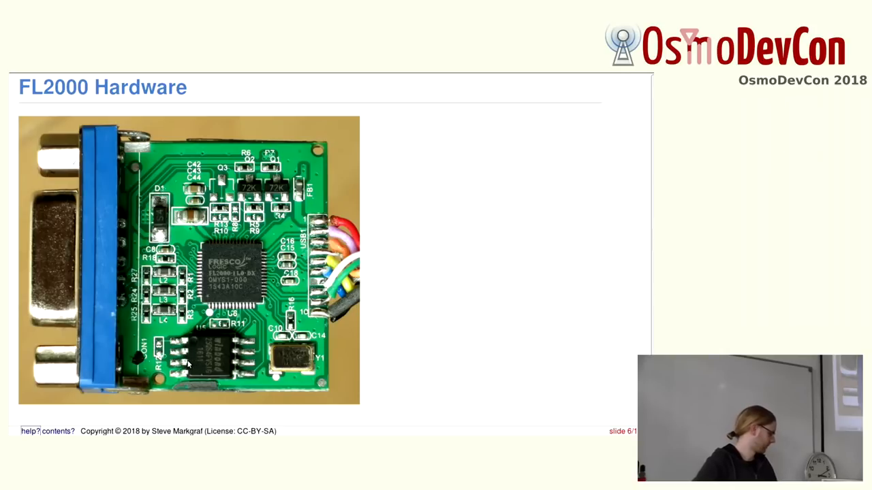
mouse_move(221, 330)
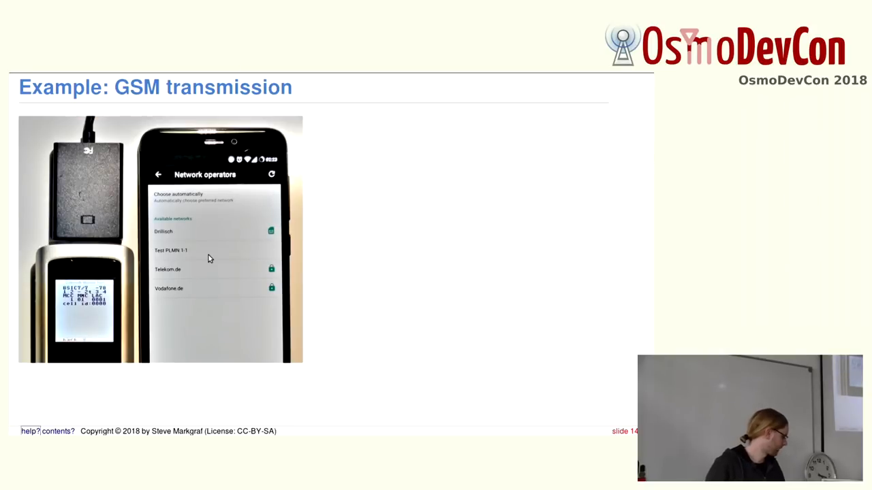
mouse_move(603, 307)
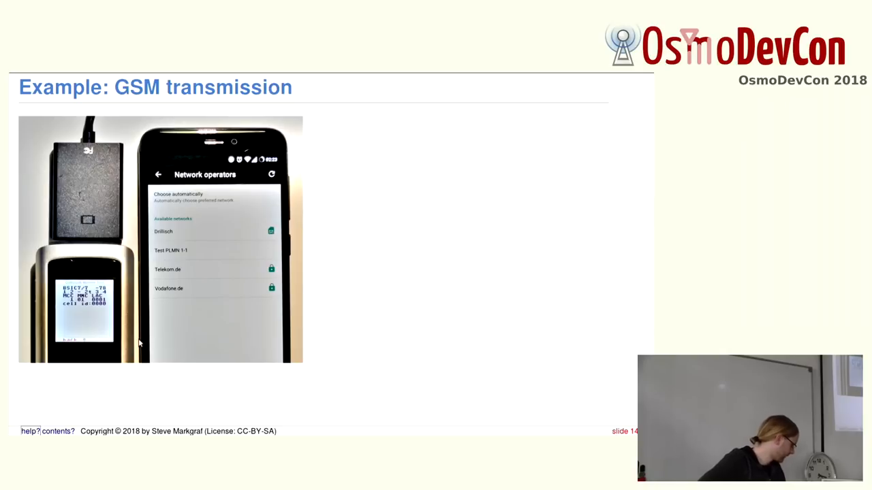
mouse_move(92, 296)
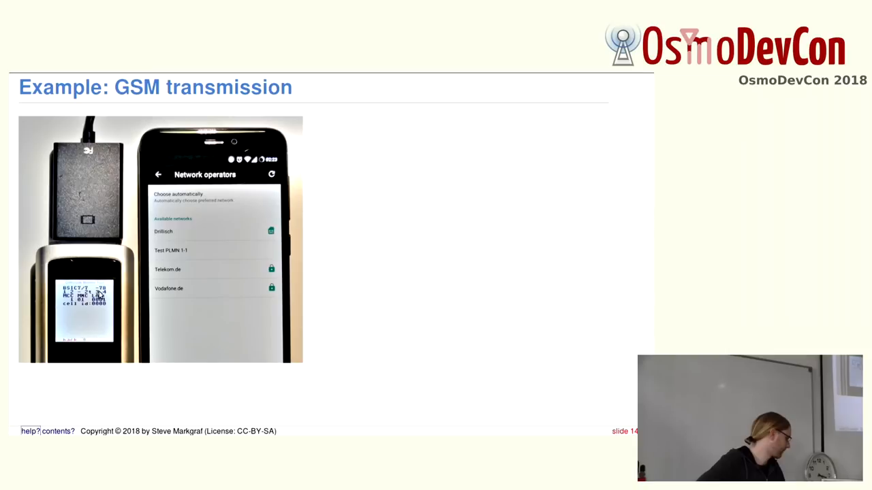
mouse_move(122, 299)
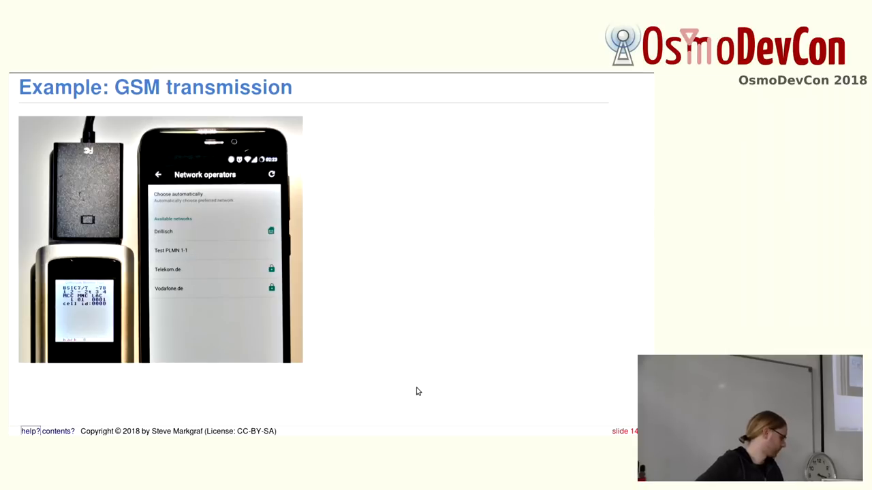
mouse_move(170, 260)
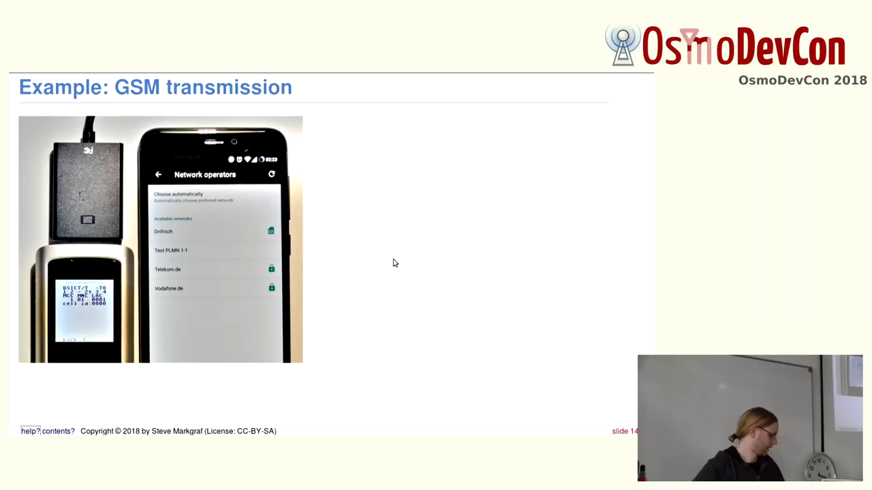
key(Right)
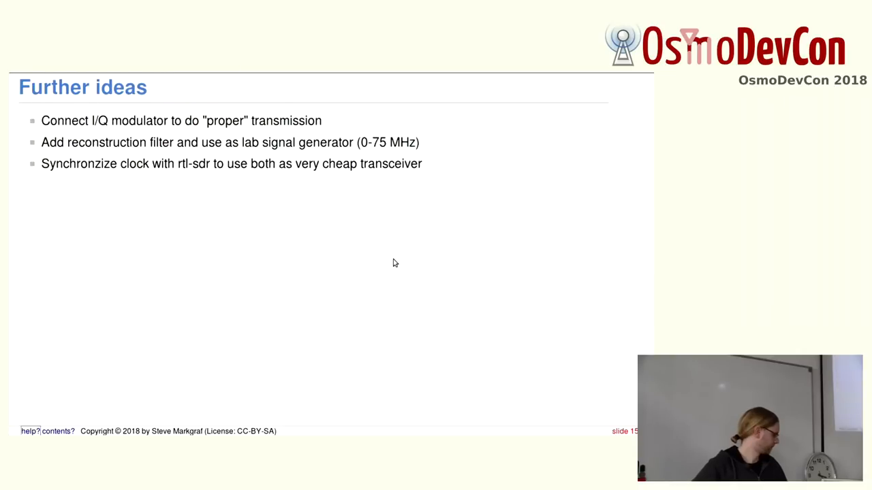
mouse_move(468, 252)
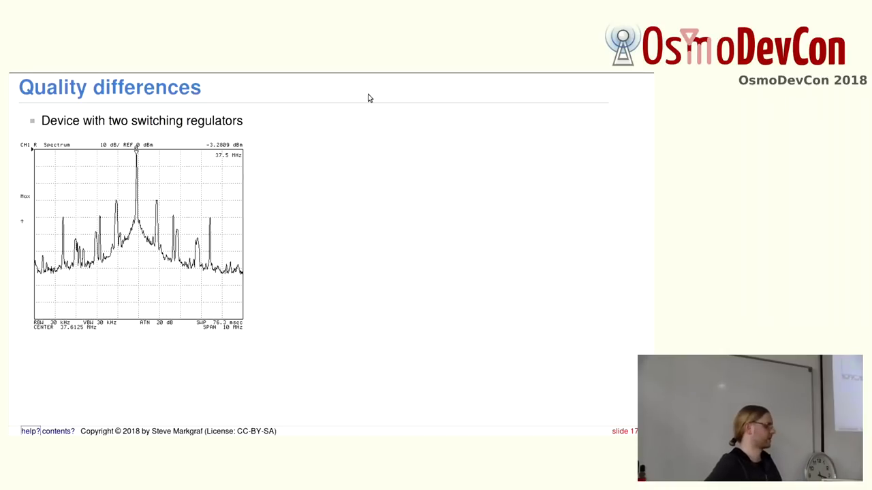
key(right)
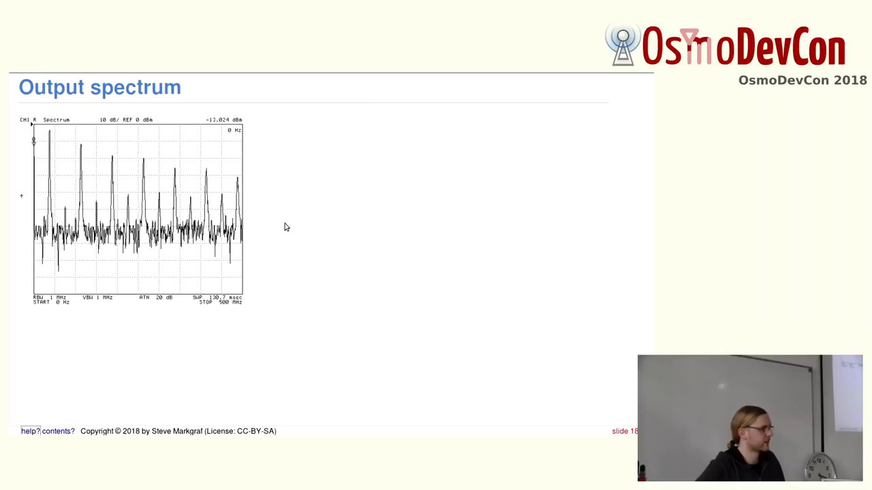
key(Right)
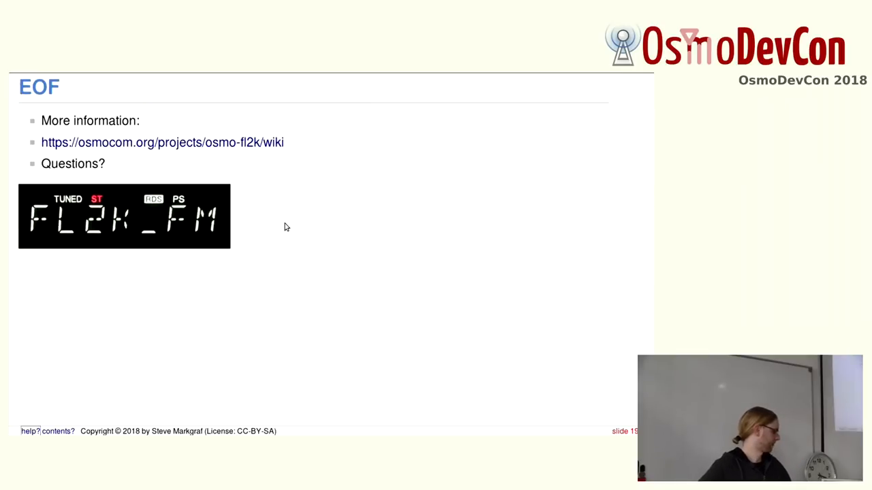
mouse_move(497, 268)
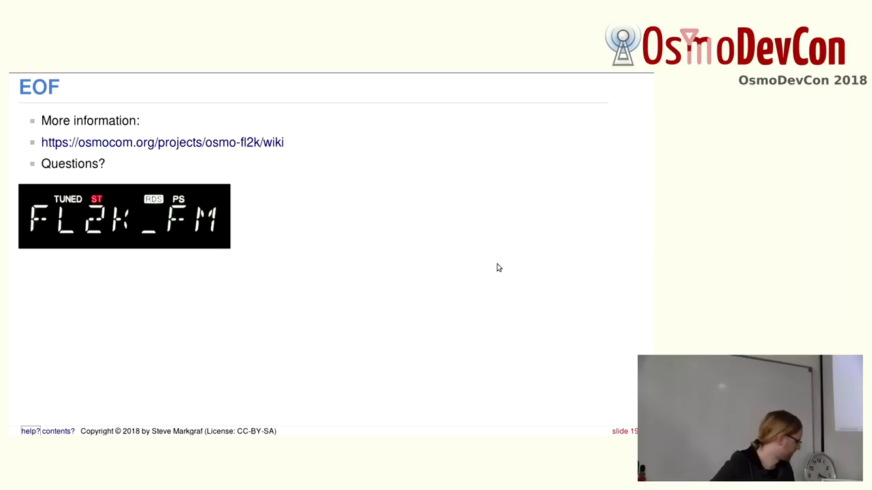